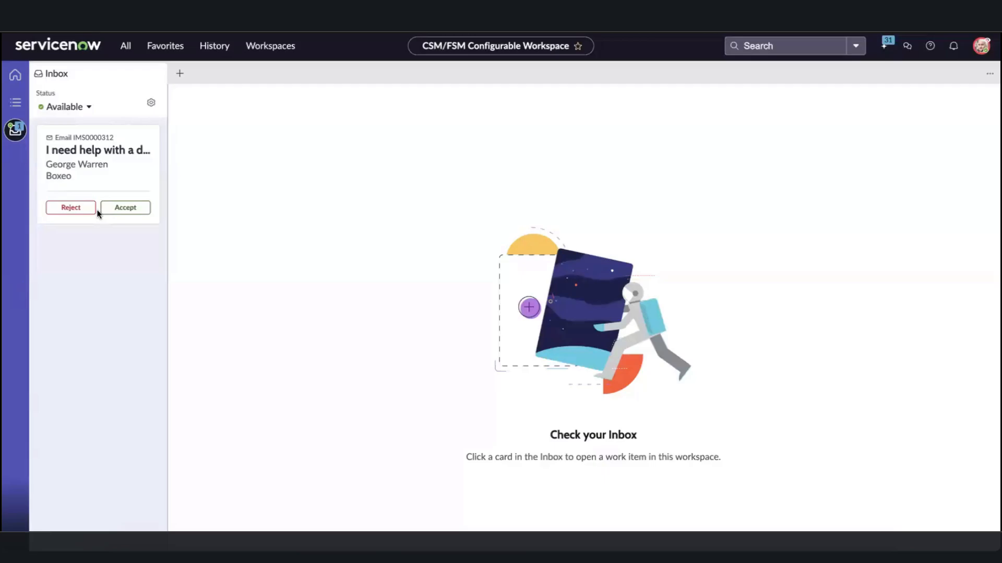
Accept the IMS0000312 damaged-package email interaction from the Inbox.
{"action": "left_click", "coordinate": [125, 207]}
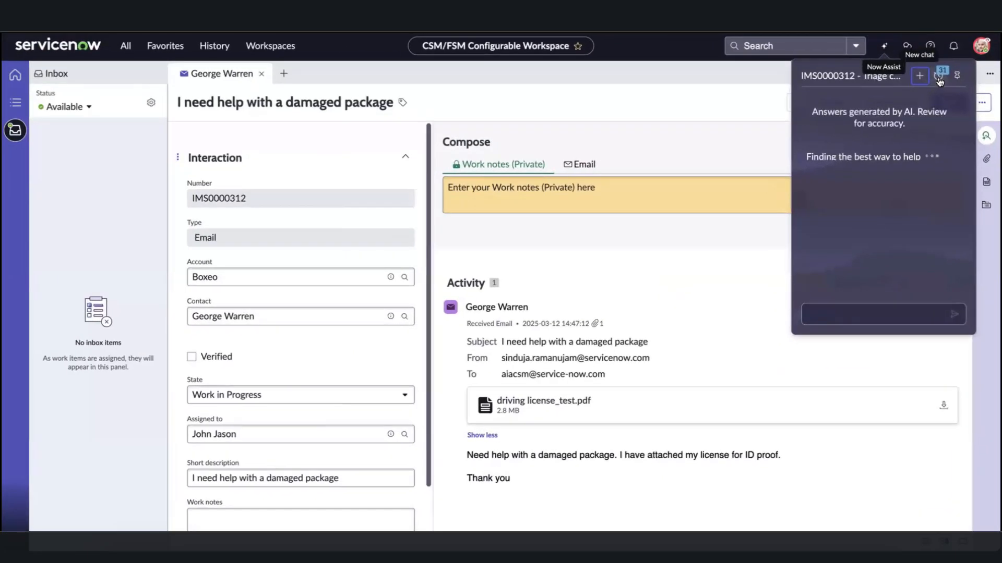
Pin the Now Assist panel as a docked side panel.
{"action": "left_click", "coordinate": [937, 75]}
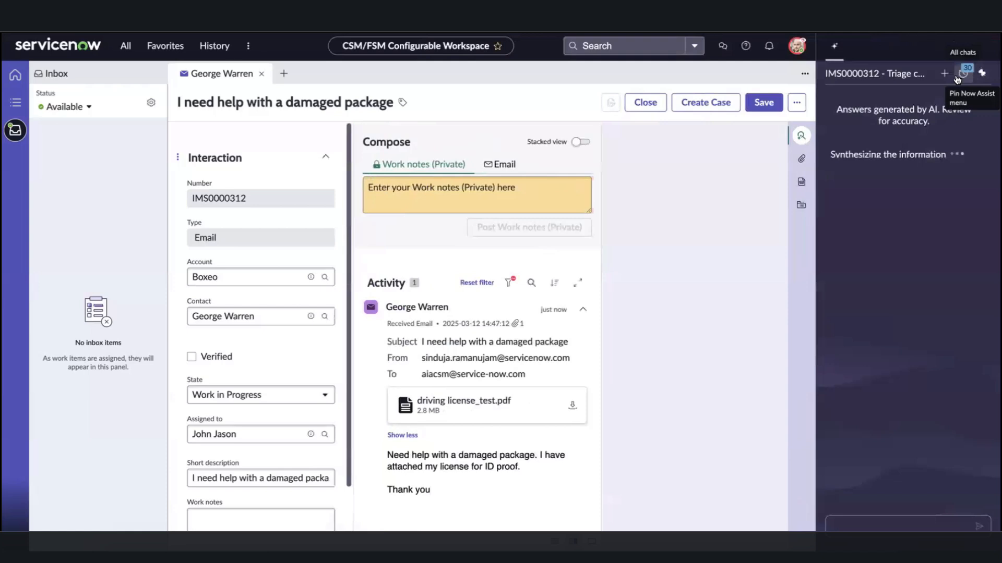
{"action": "mouse_move", "coordinate": [951, 322]}
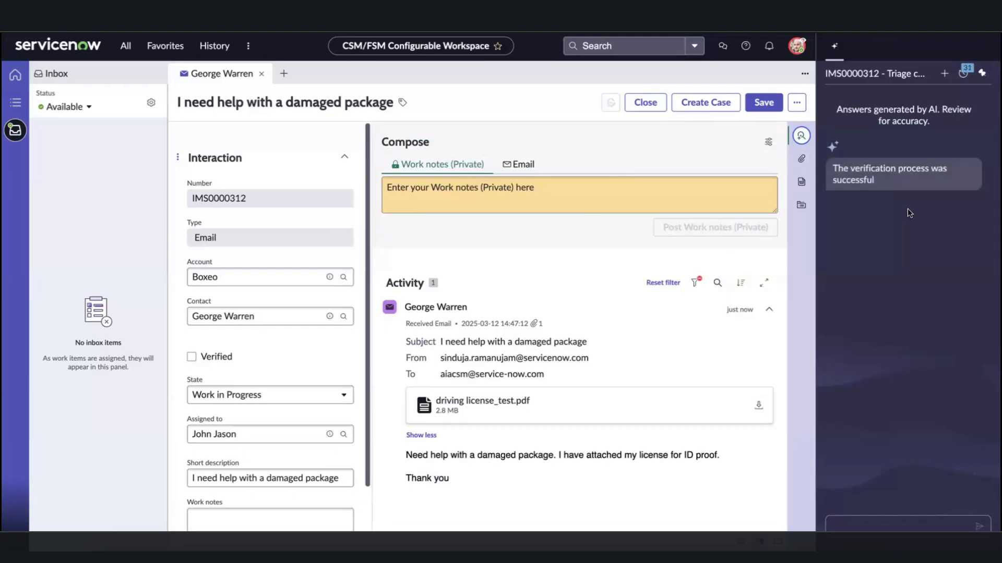
{"action": "mouse_move", "coordinate": [887, 199]}
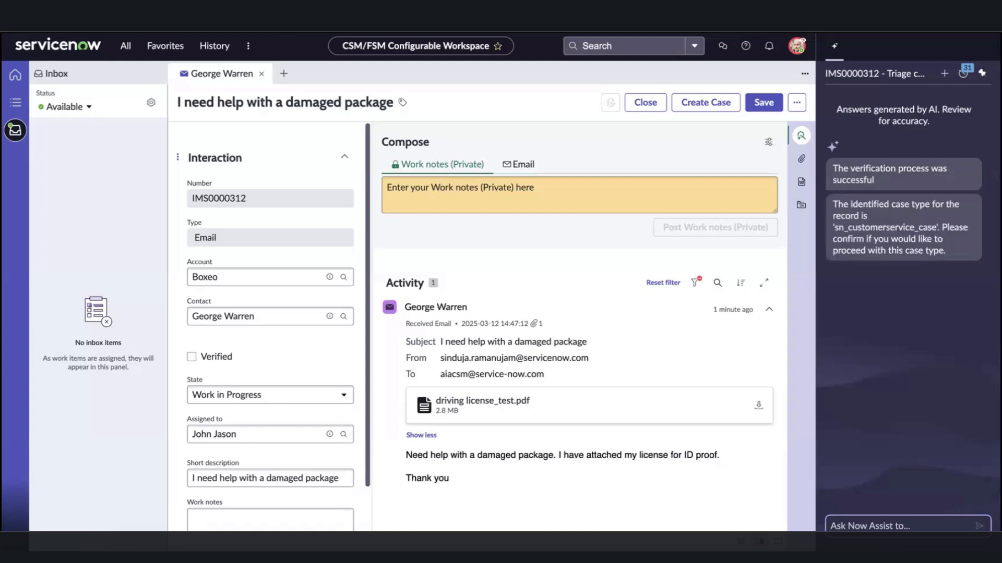
{"action": "mouse_move", "coordinate": [913, 292]}
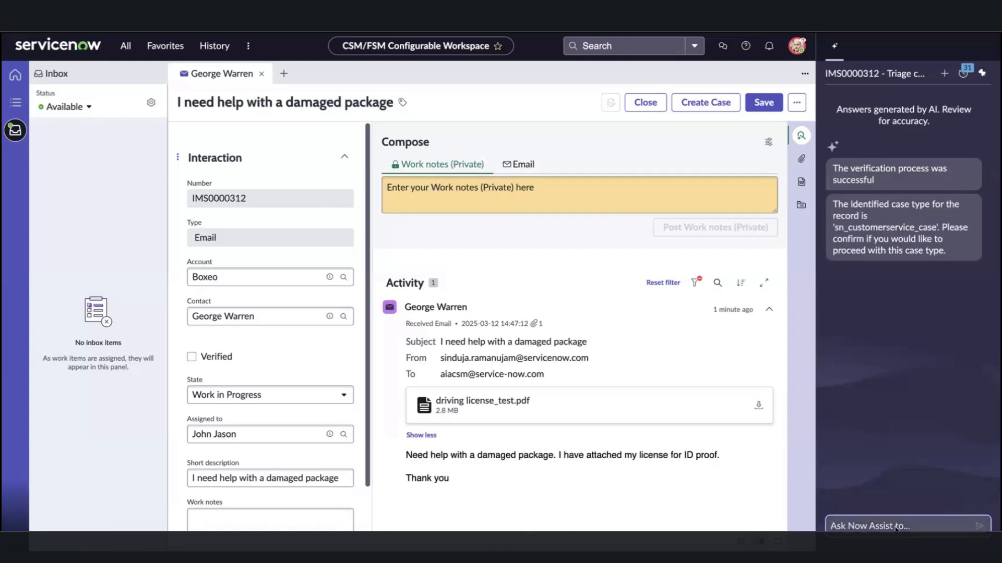
Reply "That's correct" and "Correct" to confirm the case type and damaged-package cause.
{"action": "type", "text": "That's c"}
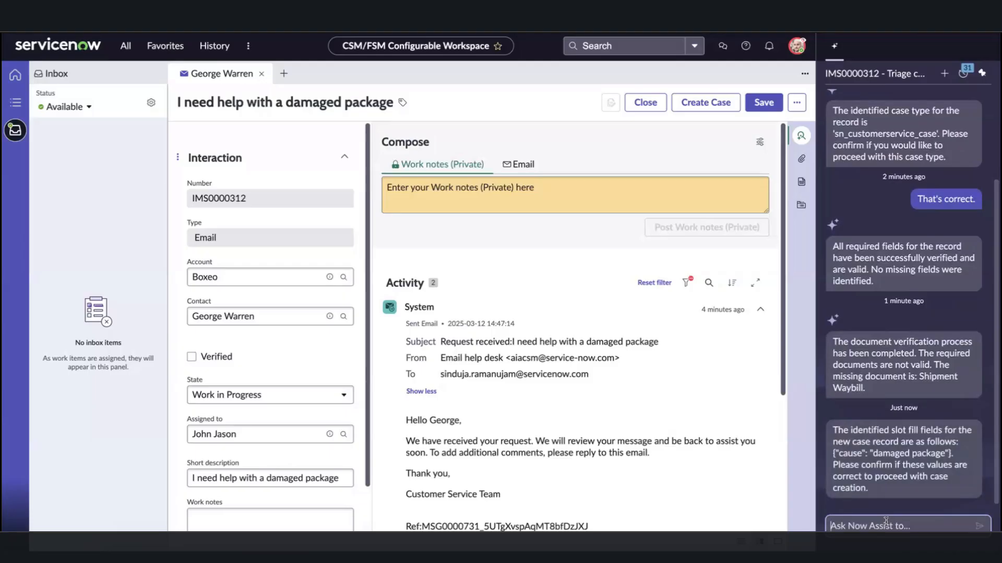
{"action": "type", "text": "Correct"}
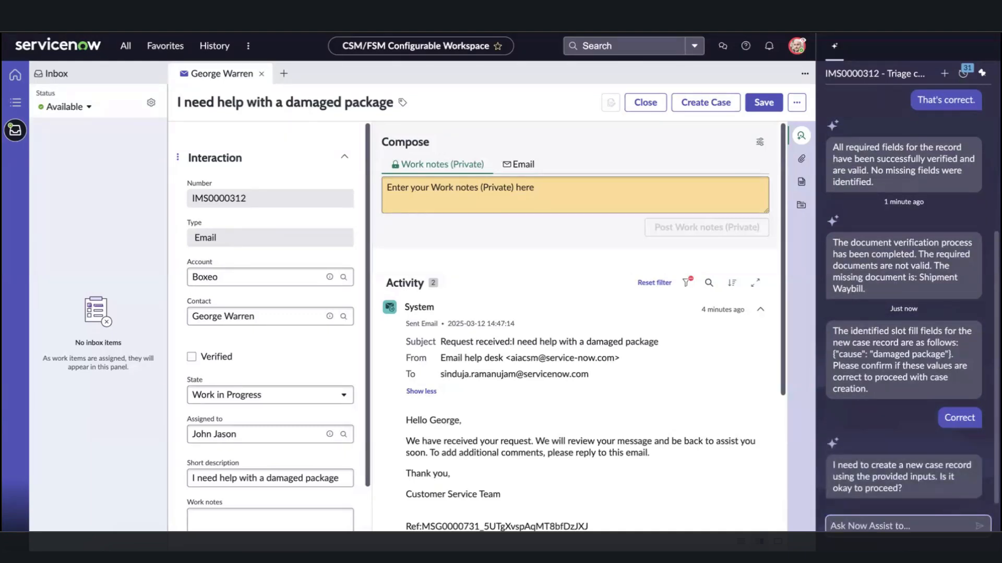
Approve creating the case with "Yes go ahead and create one" and open CS0001046.
{"action": "type", "text": "Yes go ahead and create"}
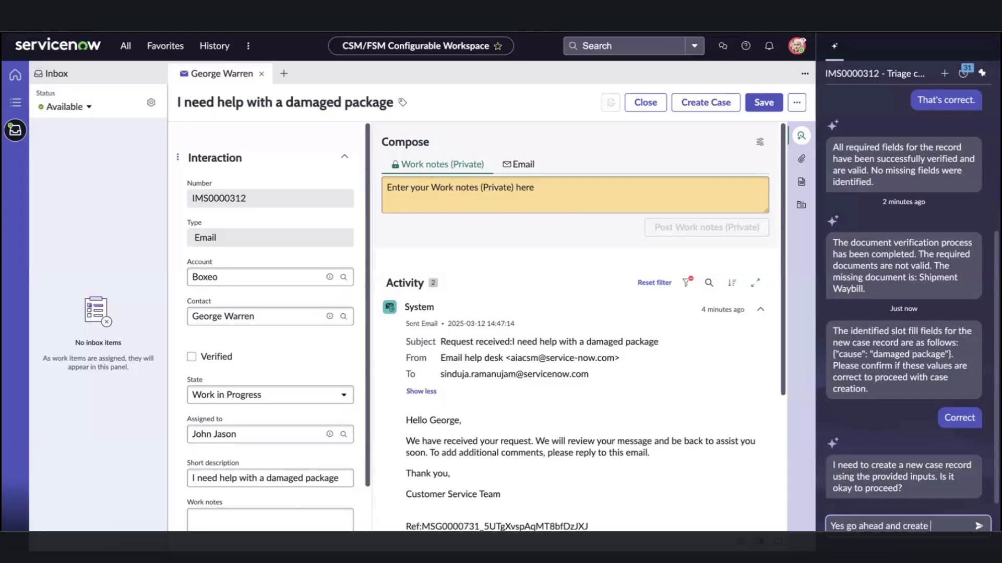
{"action": "left_click", "coordinate": [993, 526]}
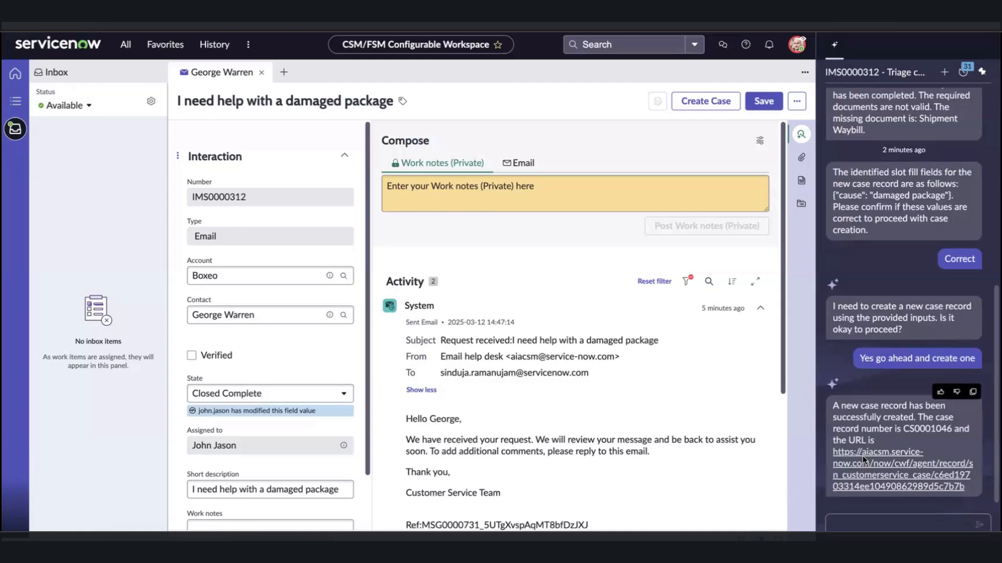
{"action": "left_click", "coordinate": [897, 464]}
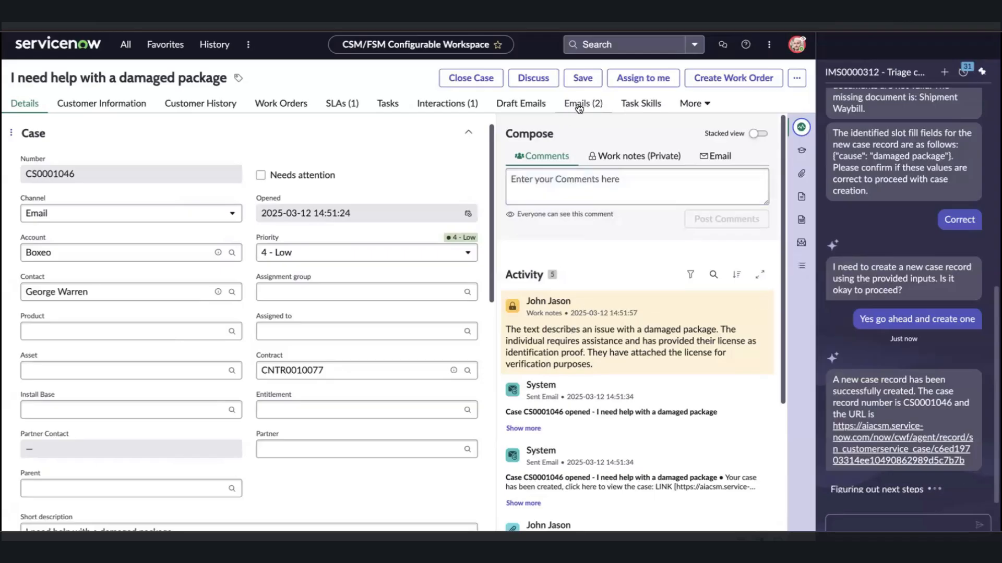
Open interaction IMS0000312 from the case's Interactions (1) list.
{"action": "left_click", "coordinate": [447, 103]}
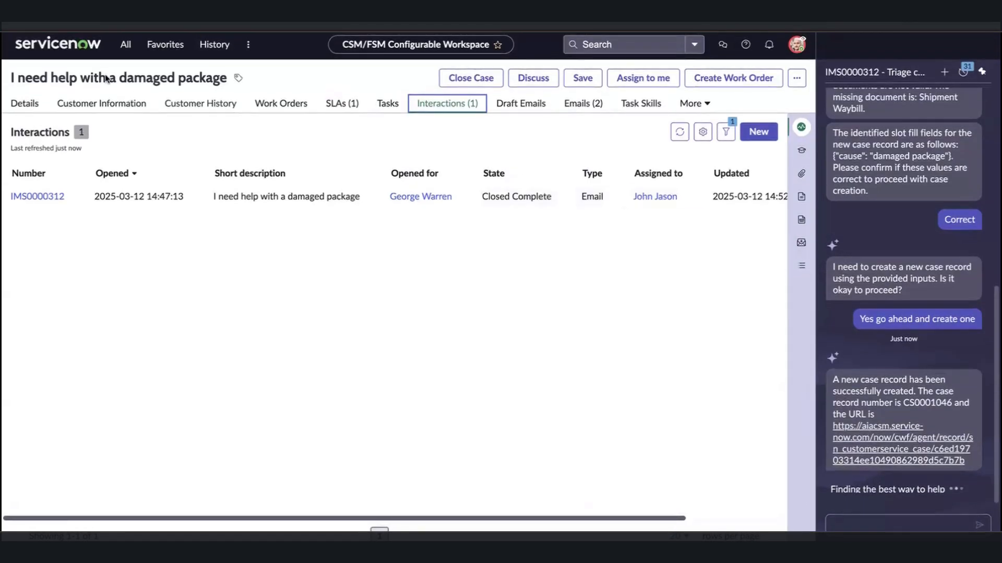
{"action": "left_click", "coordinate": [25, 102]}
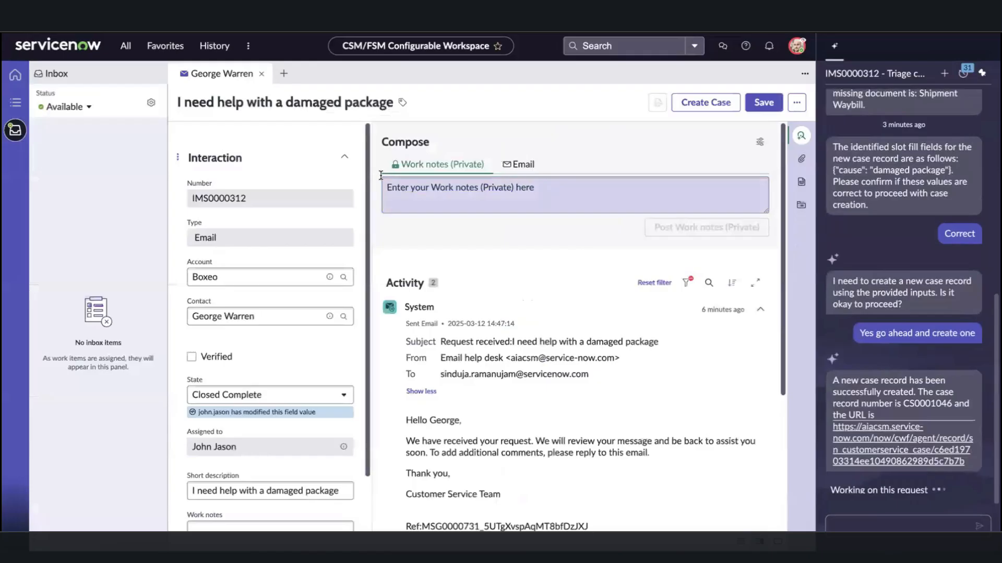
Scroll the Now Assist panel to read the follow-up email draft.
{"action": "scroll", "scroll_direction": "down", "scroll_amount": 3}
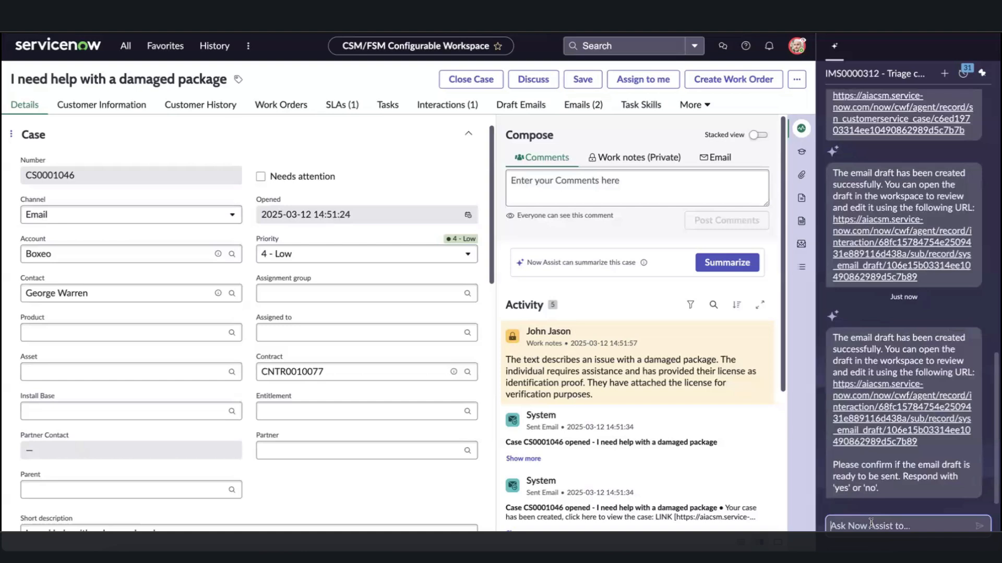
Reply "Yes please send the email" and read the send confirmation.
{"action": "type", "text": "Yes please"}
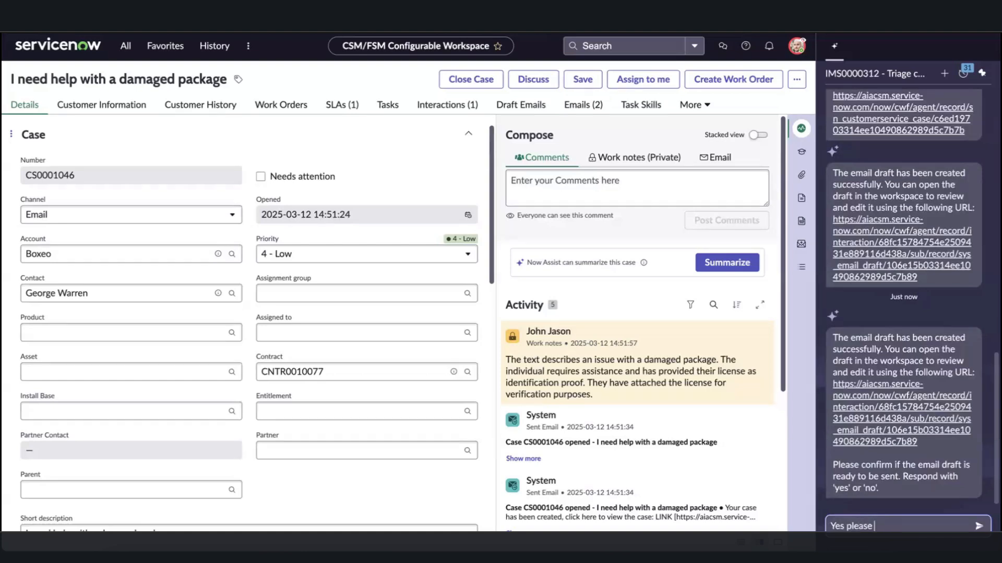
{"action": "type", "text": "send the email"}
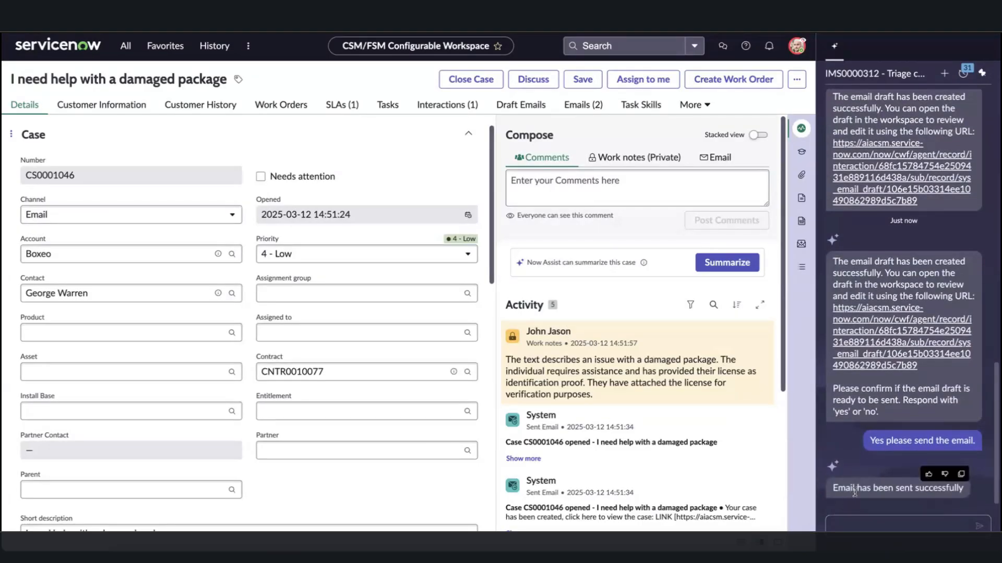
{"action": "scroll", "scroll_direction": "down", "scroll_amount": 3}
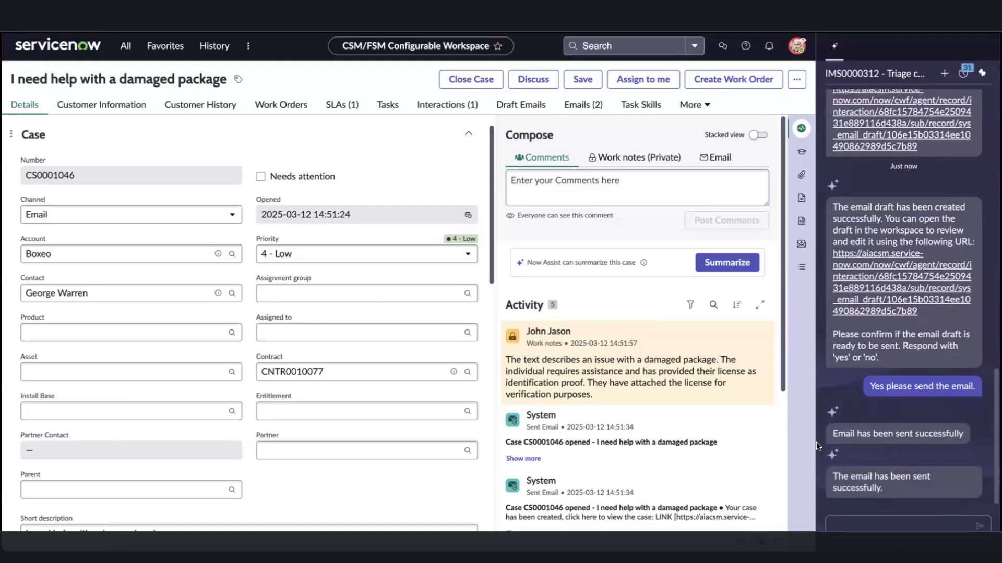
{"action": "scroll", "scroll_direction": "down", "scroll_amount": 3}
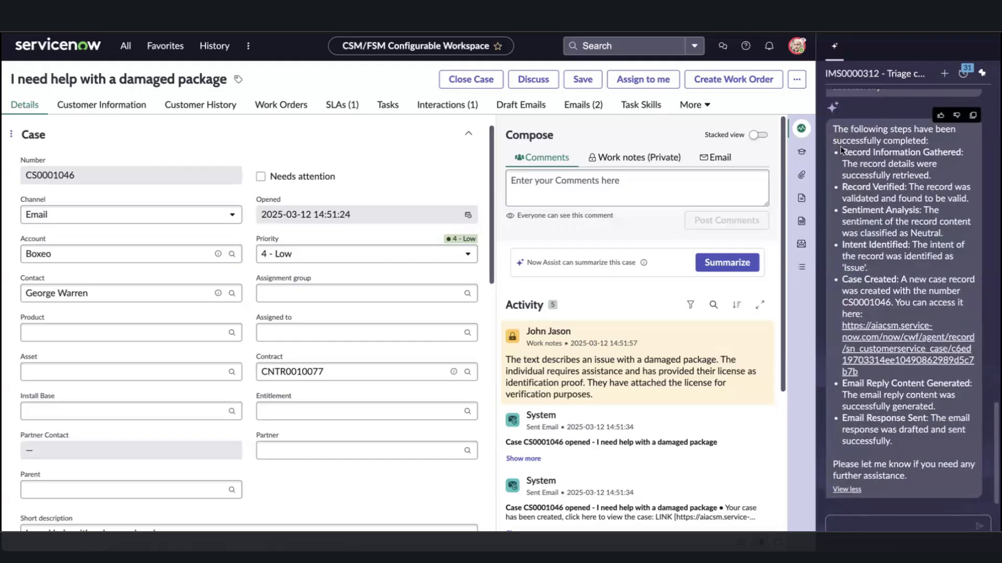
{"action": "mouse_move", "coordinate": [854, 212]}
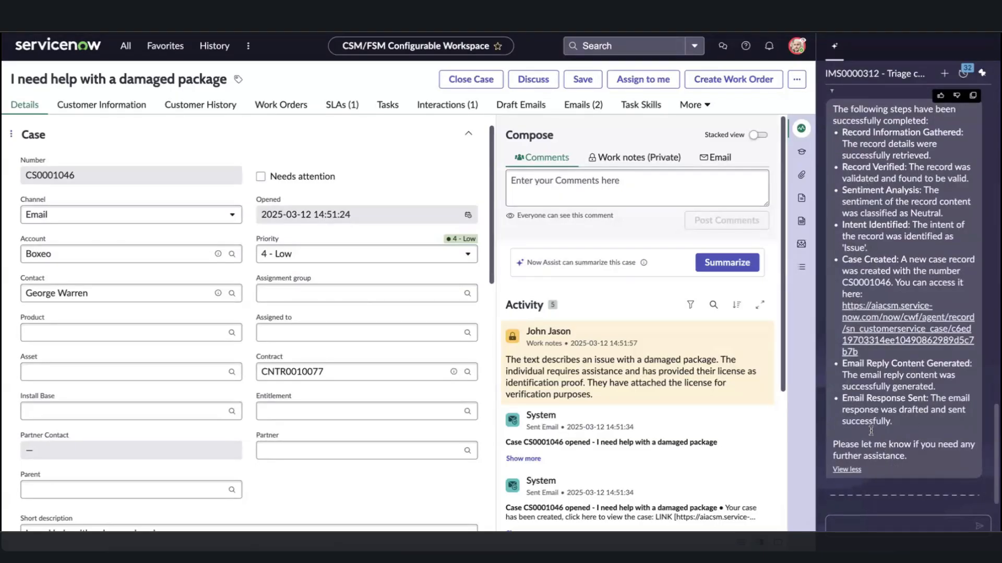
Show case CS0001046's Emails (2) list of sent case-opened emails.
{"action": "left_click", "coordinate": [581, 104]}
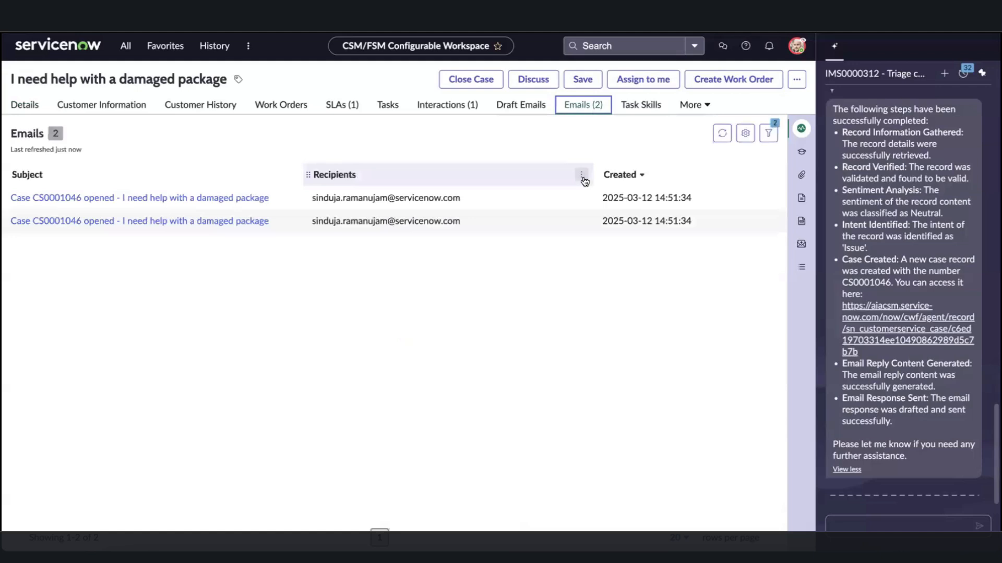
{"action": "mouse_move", "coordinate": [564, 203]}
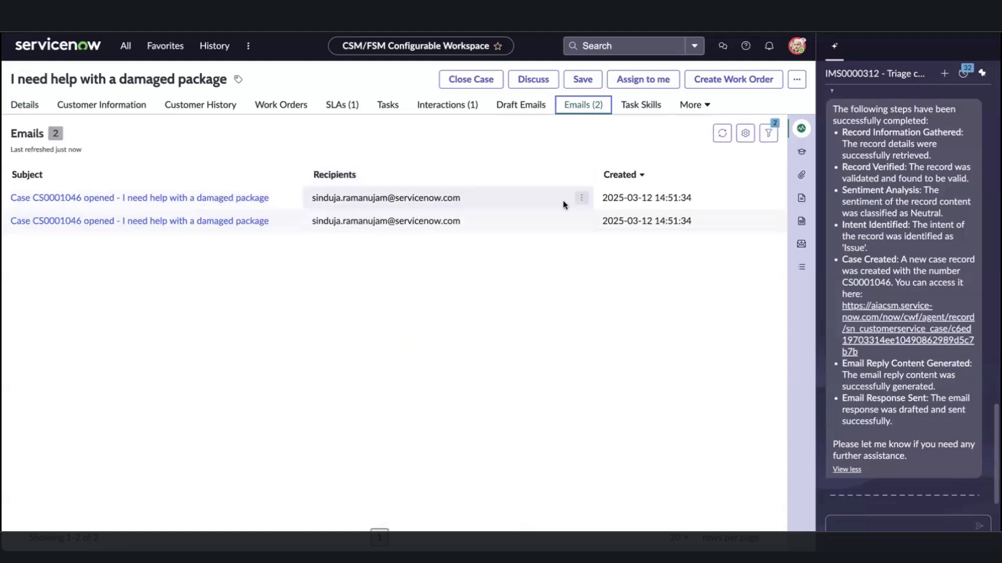